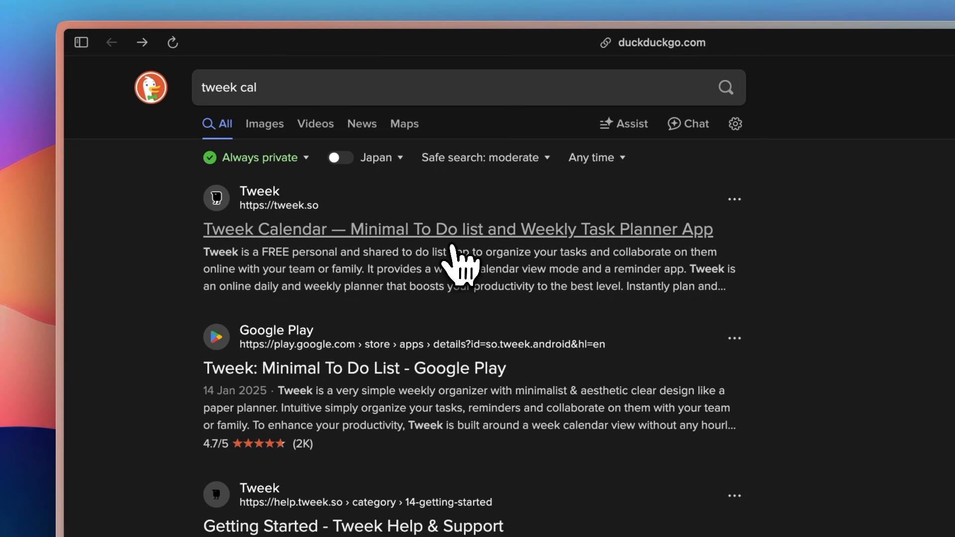
- Go to the Tweek Calendar website from the DuckDuckGo results
{"action": "left_click", "coordinate": [457, 228]}
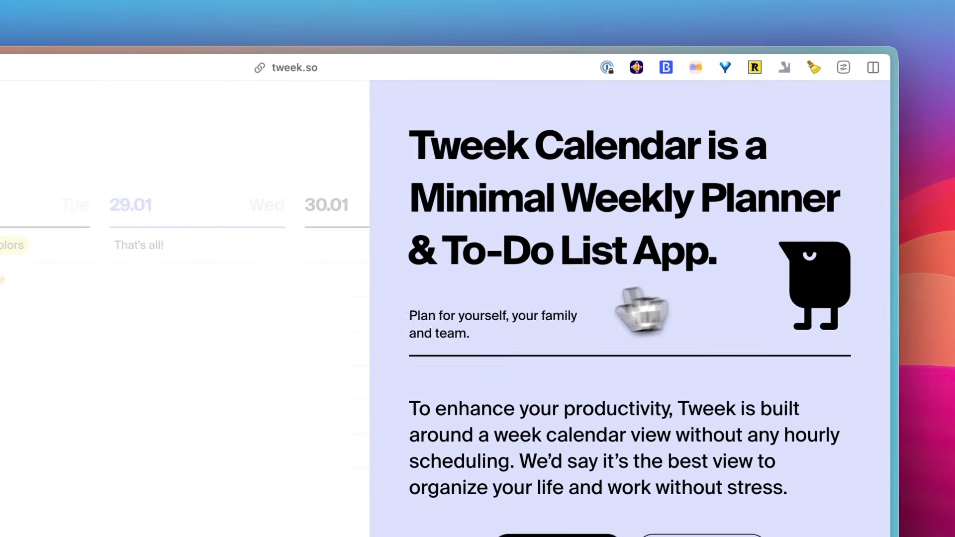
- Add video-production tasks through 'Publish the video' and set a reminder on Film b rolls
{"action": "scroll", "scroll_direction": "down", "scroll_amount": 3}
{"action": "type", "text": "Send the video d"}
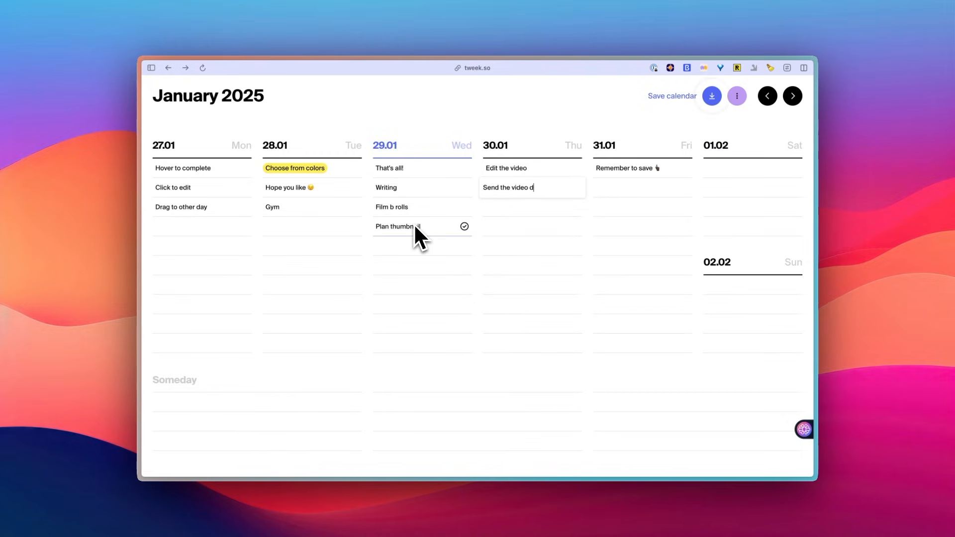
{"action": "type", "text": "Publish the video"}
{"action": "left_click", "coordinate": [532, 207]}
{"action": "type", "text": "Create thumbnails"}
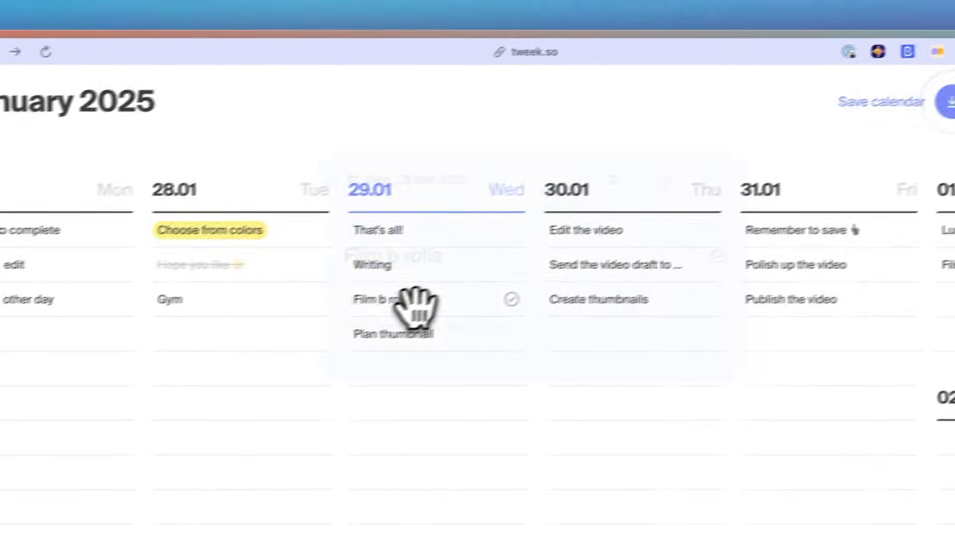
{"action": "left_click", "coordinate": [384, 299]}
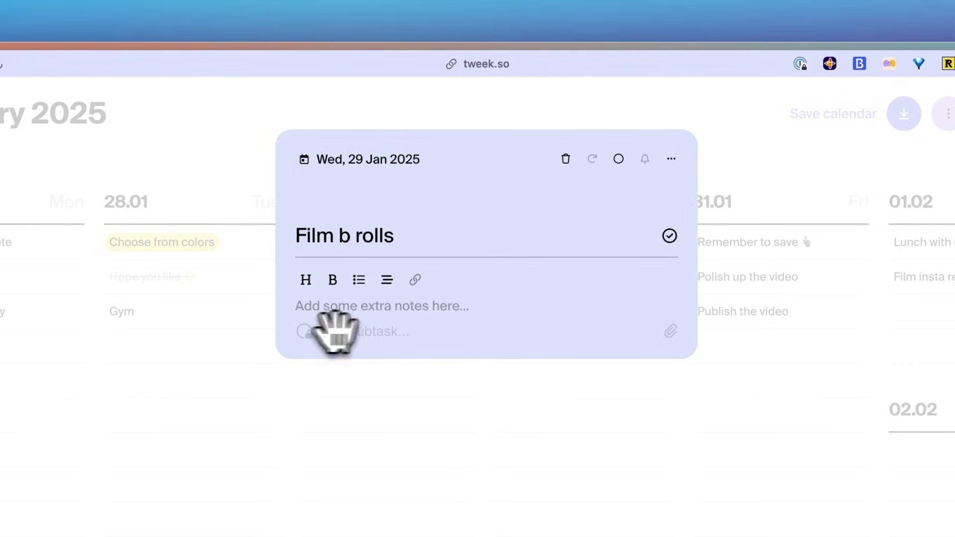
{"action": "mouse_move", "coordinate": [643, 183]}
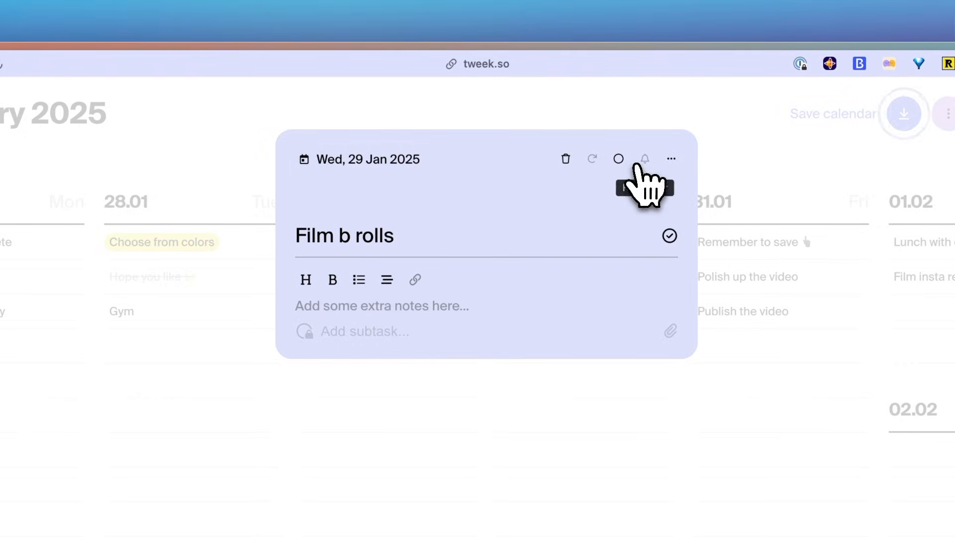
{"action": "left_click", "coordinate": [671, 159]}
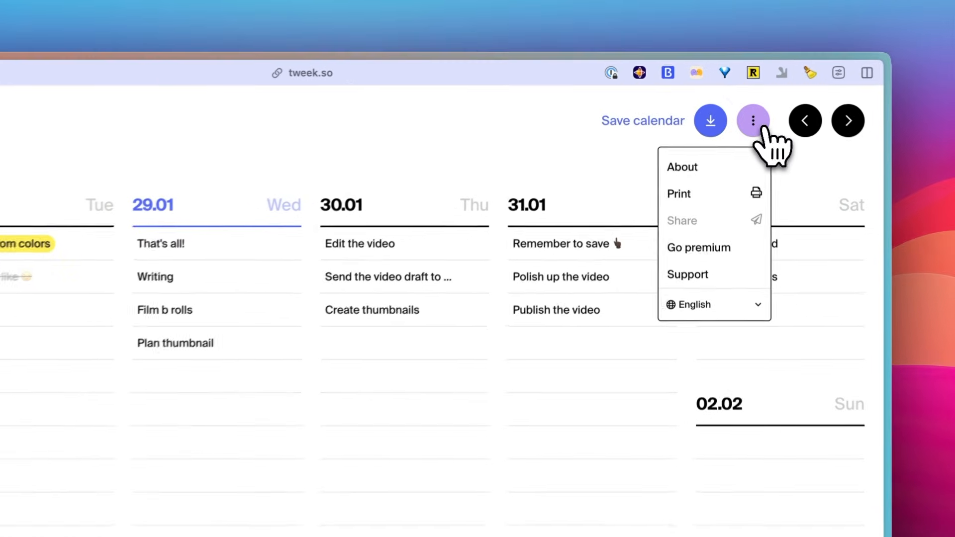
- Export the January 2025 week as a one-page landscape PDF via Print
{"action": "left_click", "coordinate": [678, 194]}
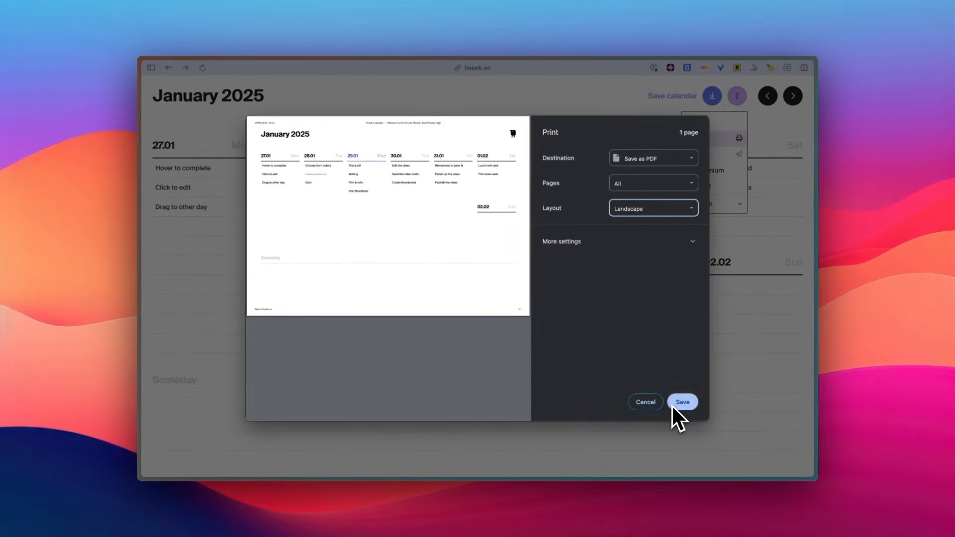
{"action": "left_click", "coordinate": [682, 401]}
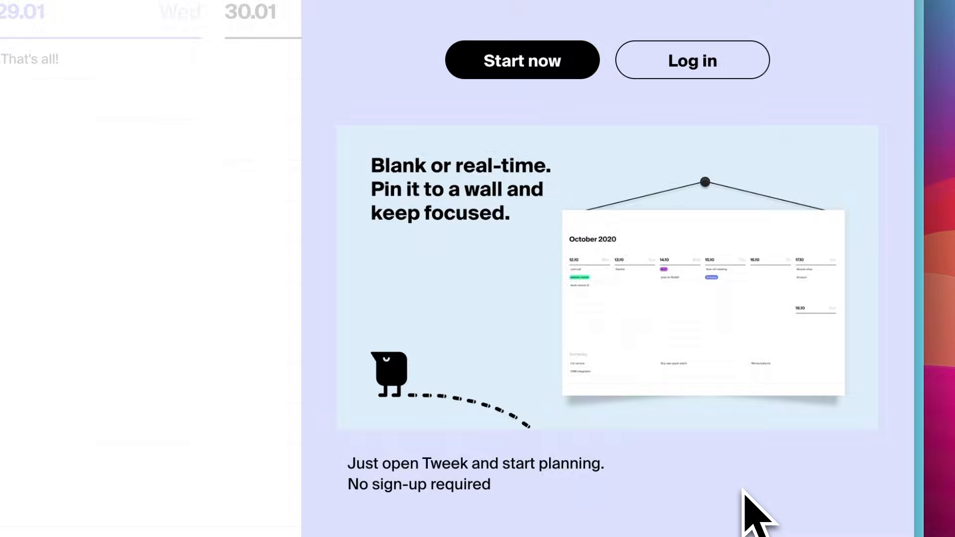
{"action": "scroll", "scroll_direction": "down", "scroll_amount": 3}
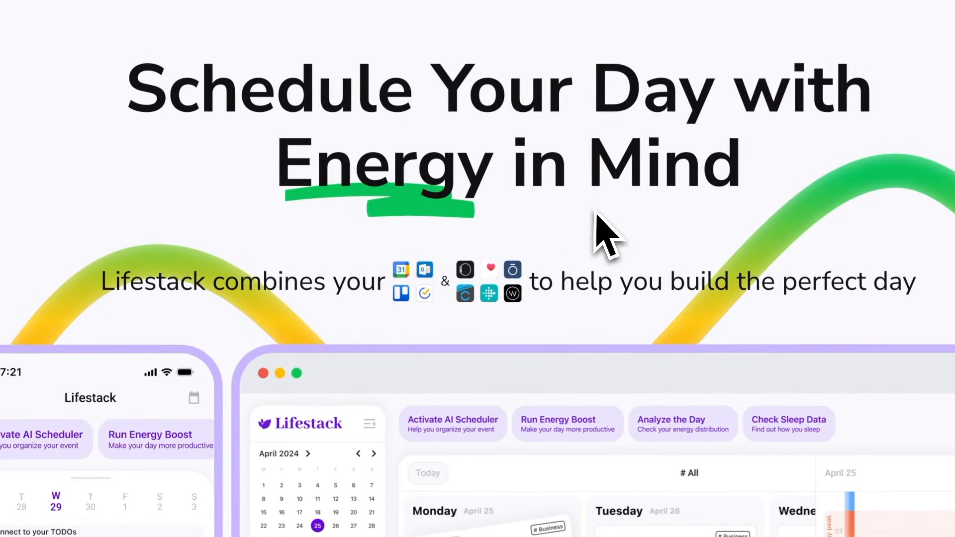
{"action": "mouse_move", "coordinate": [414, 342]}
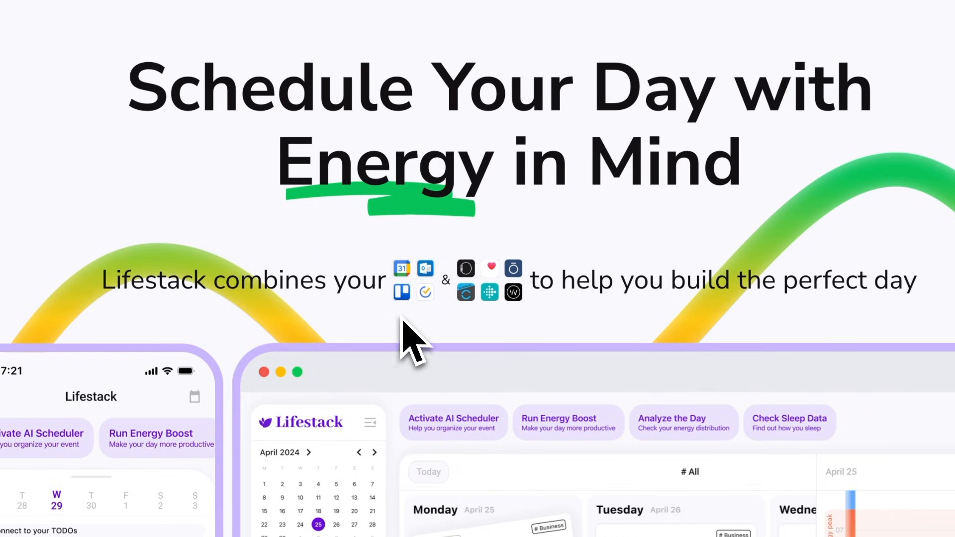
- Scroll the Lifestack landing page toward the home planner with its energy timeline
{"action": "scroll", "scroll_direction": "down", "scroll_amount": 3}
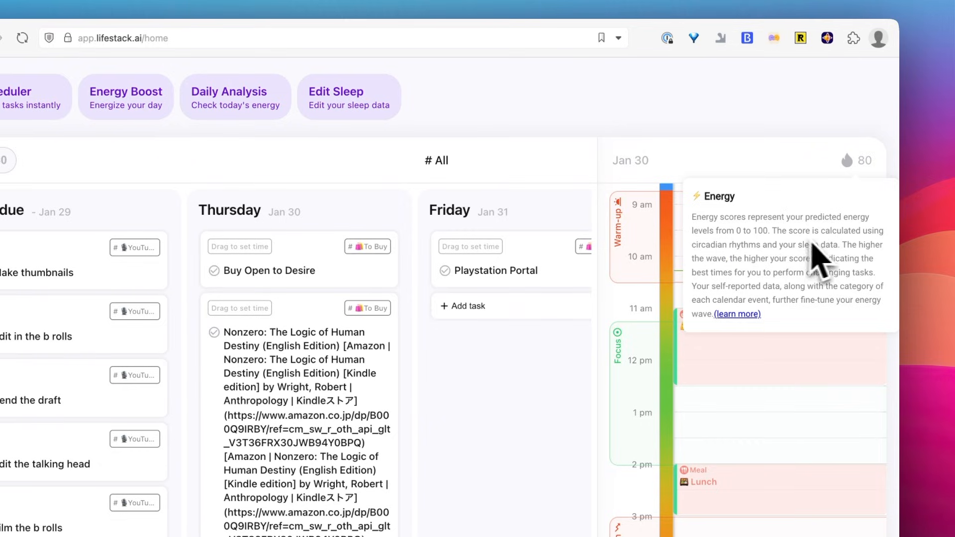
{"action": "mouse_move", "coordinate": [838, 278]}
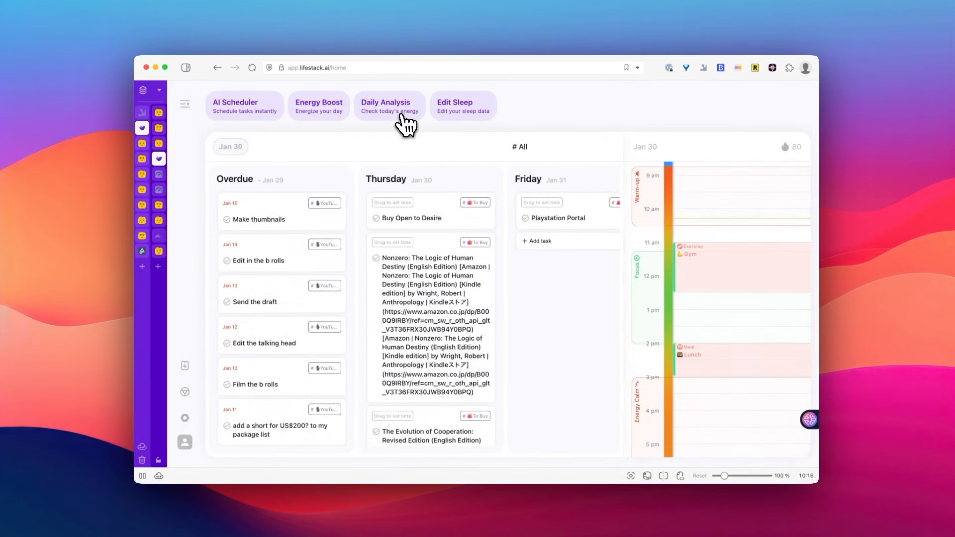
- View the Daily Analysis: peak energy 80 and 7h 45m sleep, then dismiss it
{"action": "left_click", "coordinate": [385, 105]}
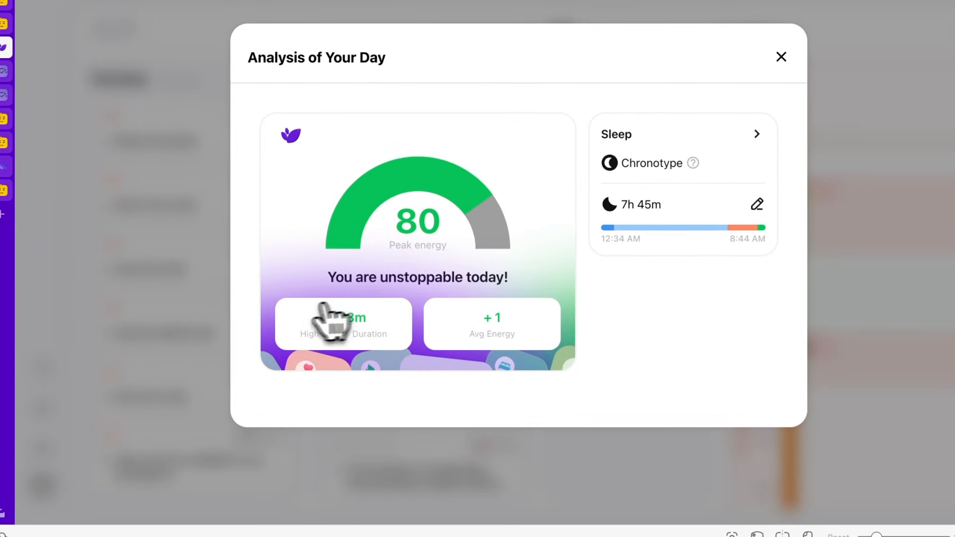
{"action": "left_click", "coordinate": [782, 57]}
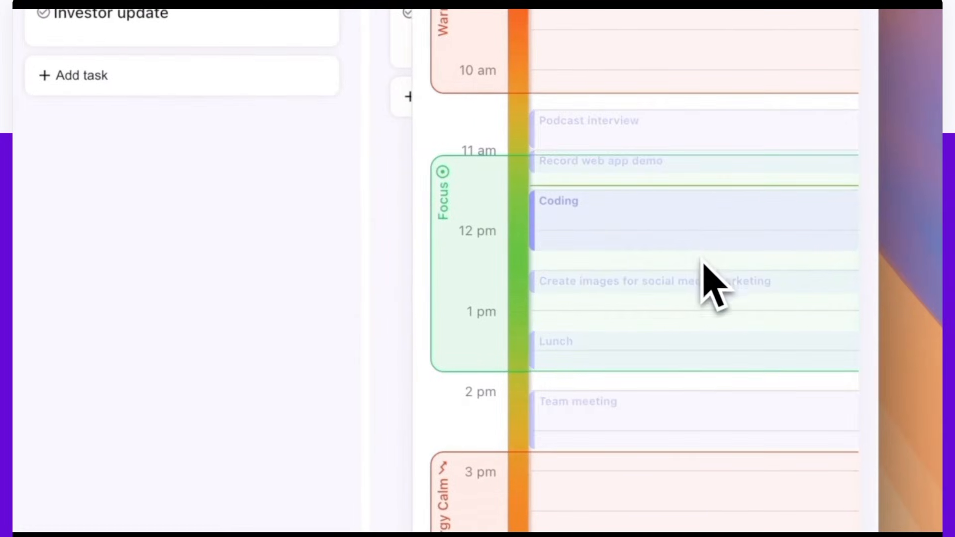
- Schedule Prep swags for TC Disrupt around 3 pm on the Jan 30 timeline
{"action": "left_click", "coordinate": [559, 201]}
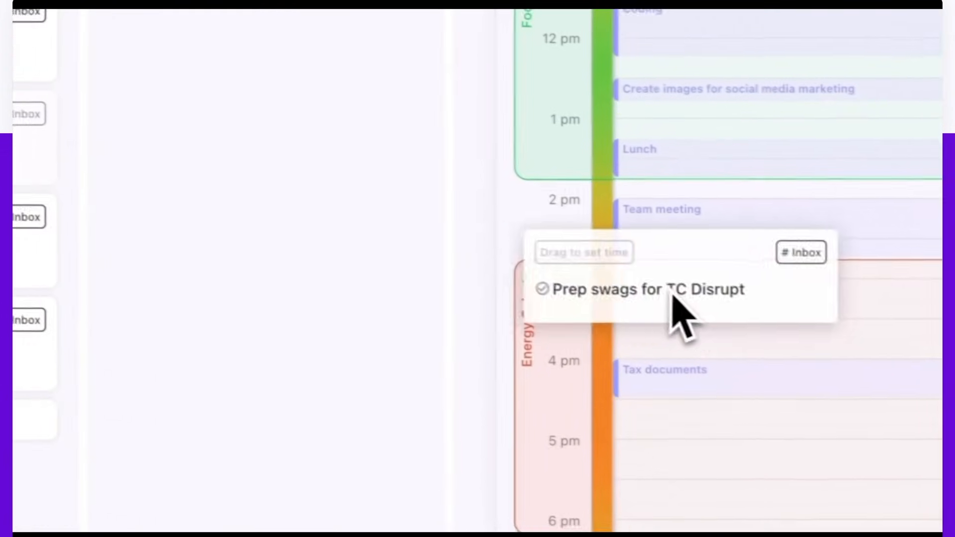
{"action": "left_click_drag", "start_coordinate": [664, 289], "coordinate": [718, 344]}
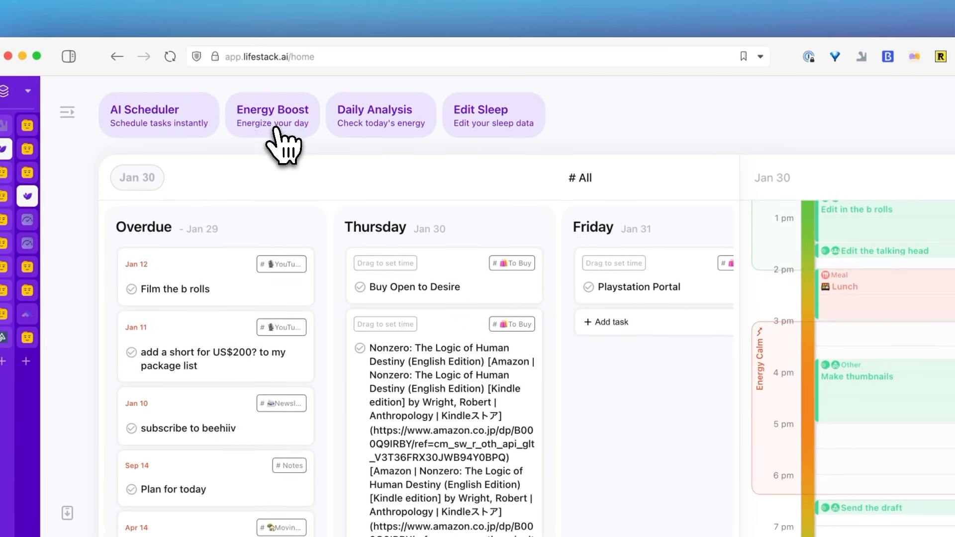
- Add an Energy Boost event after Lunch via the automatic energy-boost scheduler
{"action": "left_click", "coordinate": [273, 116]}
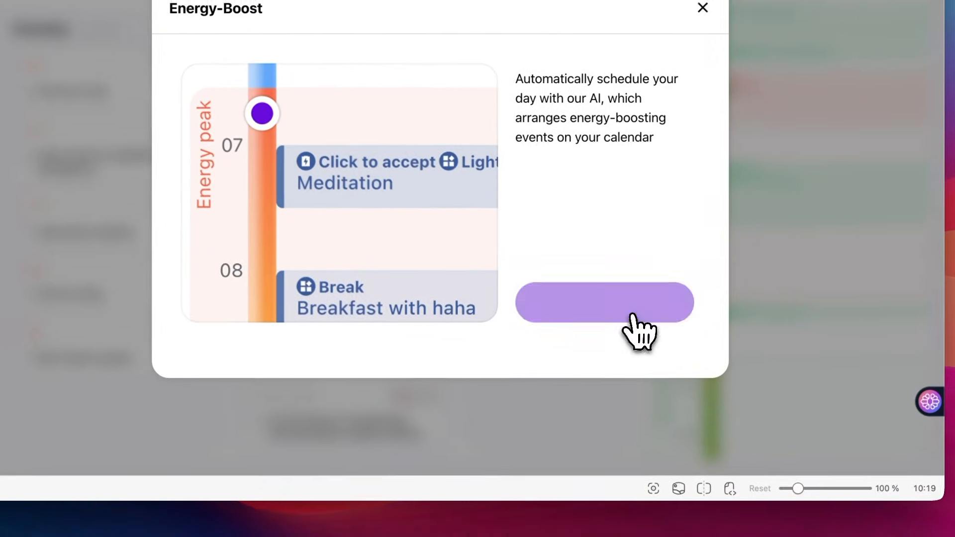
{"action": "left_click", "coordinate": [604, 302]}
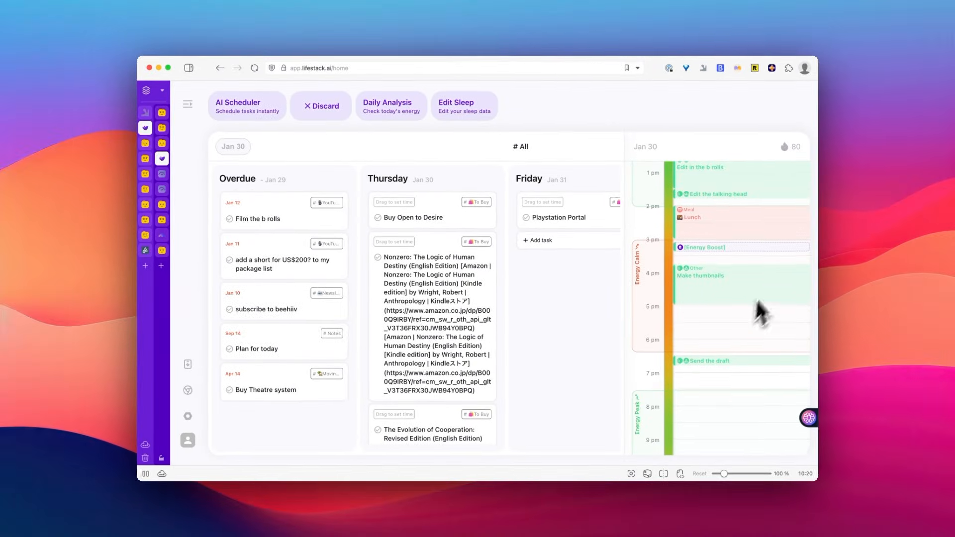